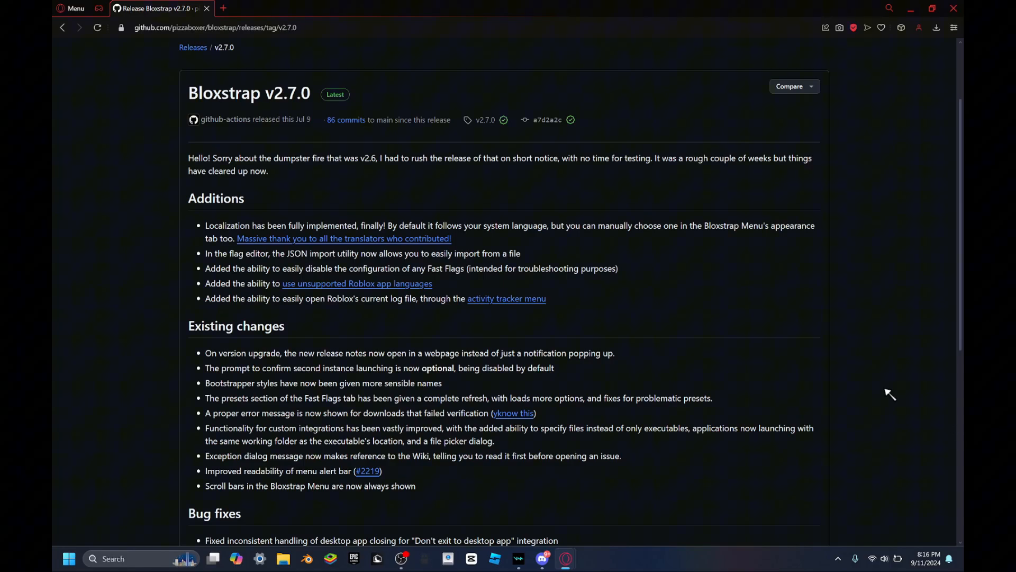
mouse_move(891, 383)
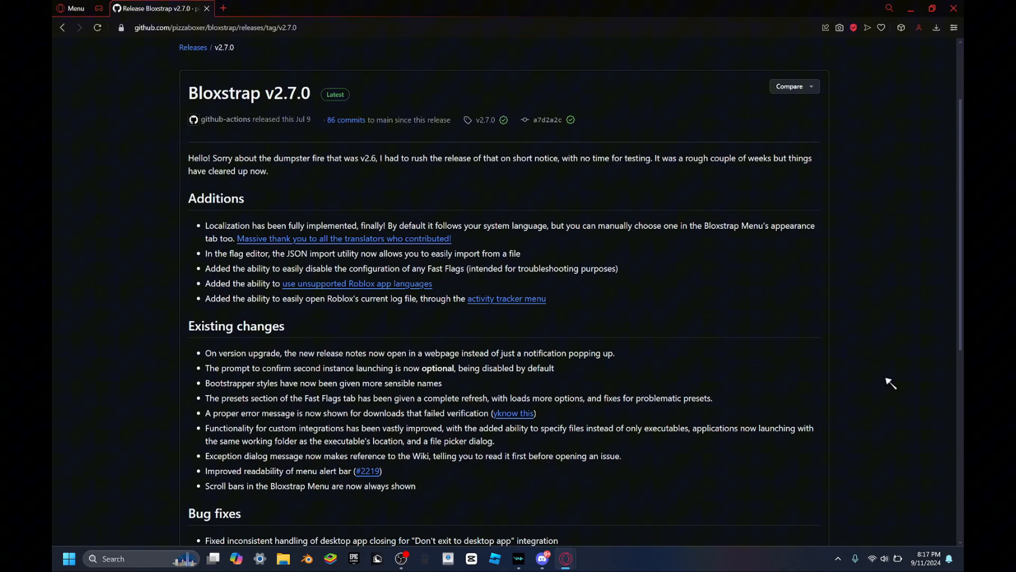
mouse_move(505, 312)
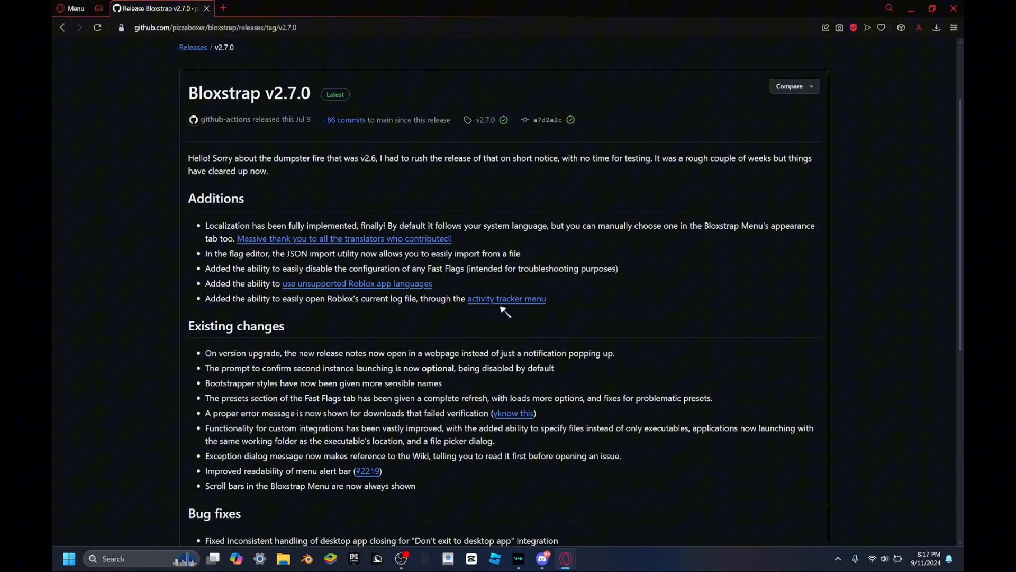
- Download Bloxstrap-v2.7.0.exe from the release Assets and show it in the Downloads folder
scroll("down", 3)
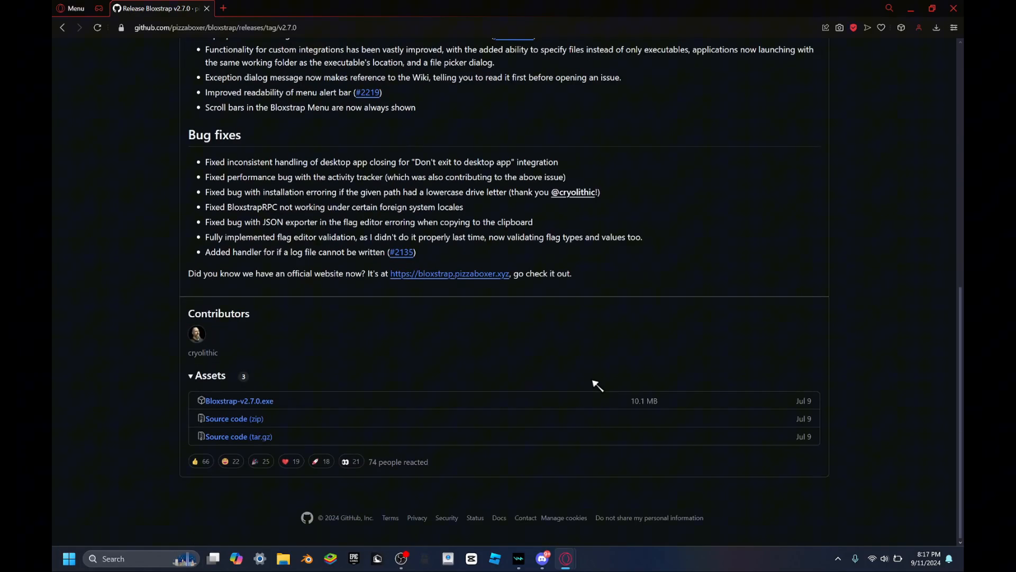
scroll("up", 3)
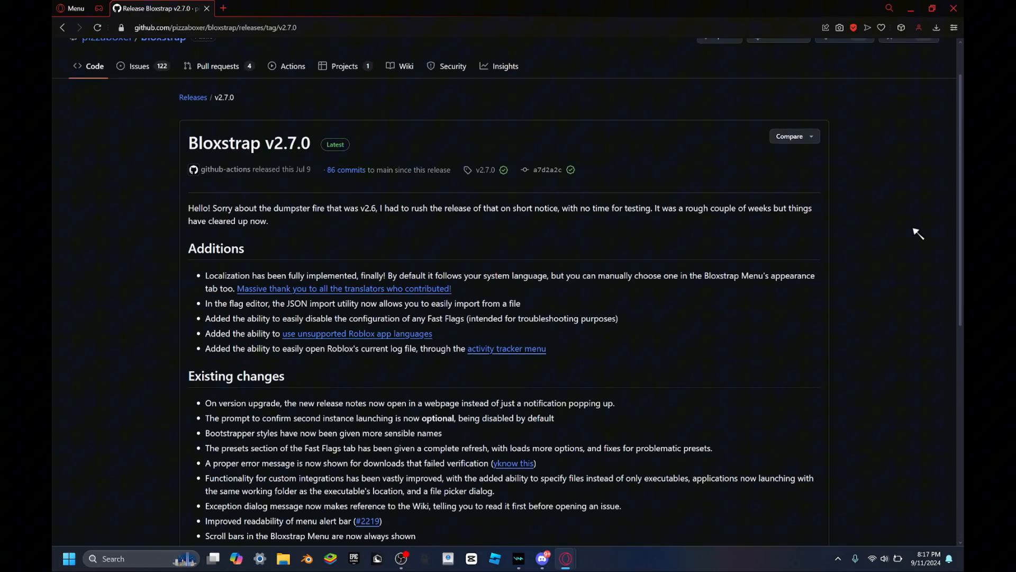
mouse_move(815, 370)
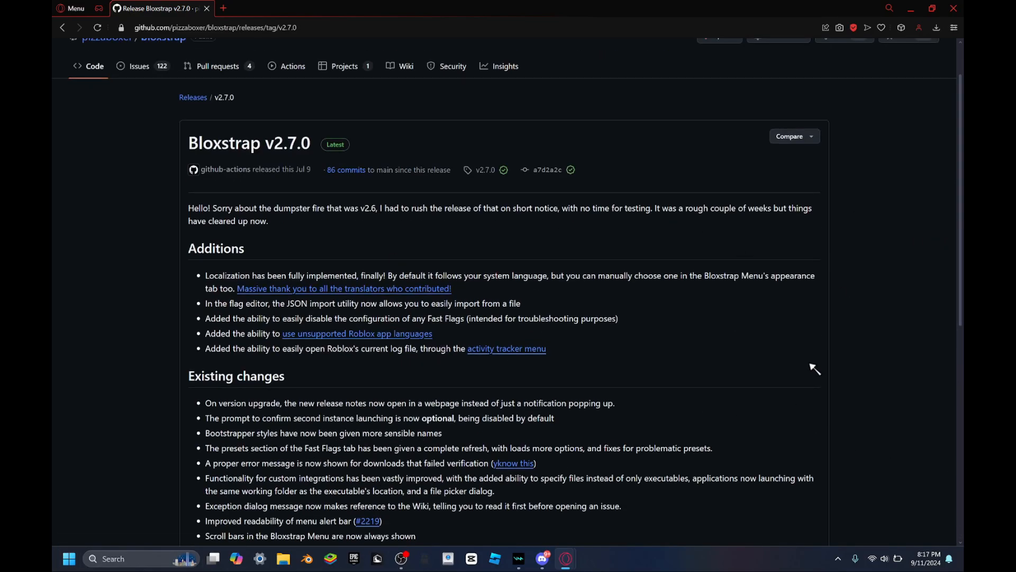
scroll("down", 3)
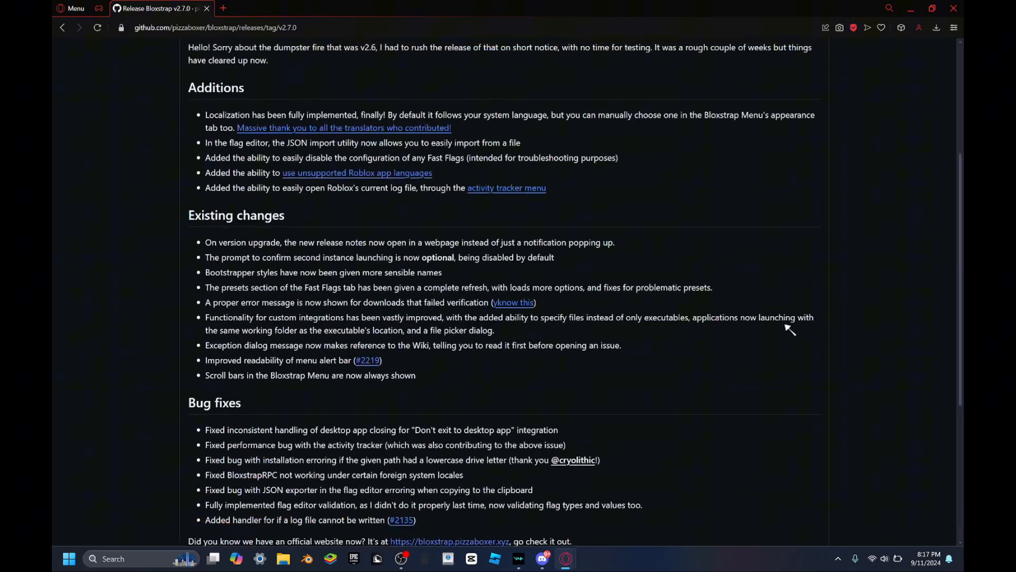
scroll("up", 3)
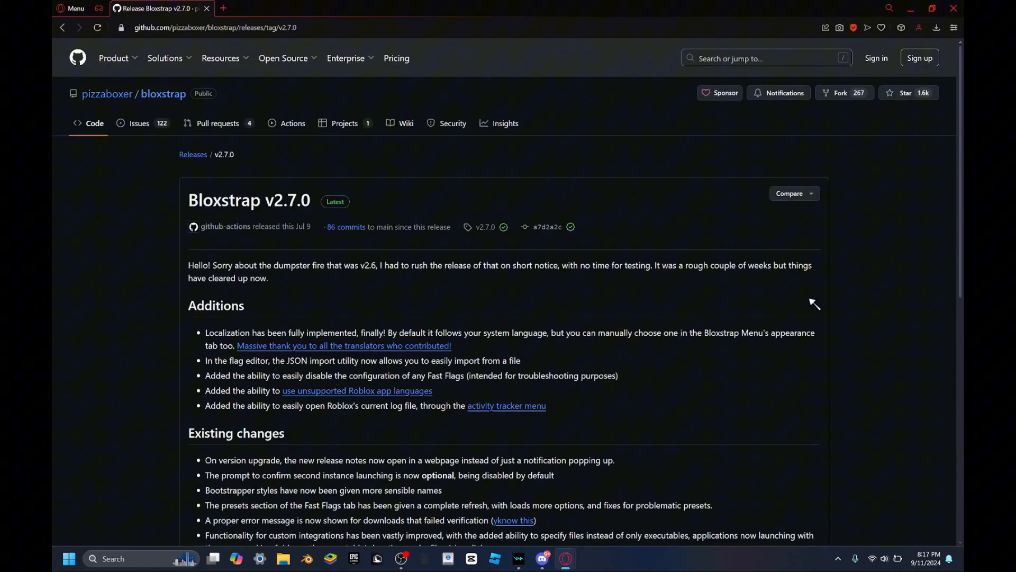
scroll("down", 3)
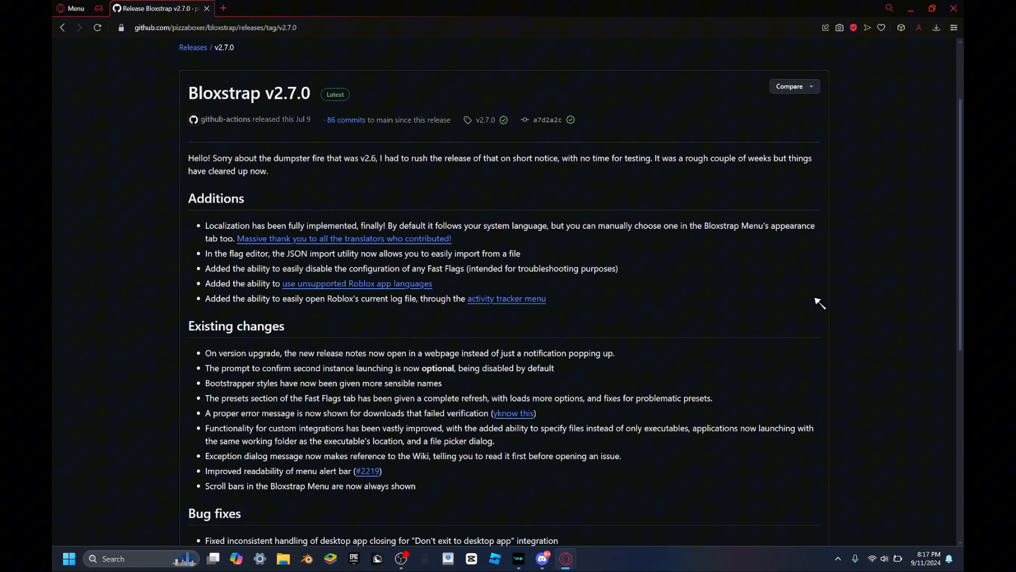
mouse_move(879, 232)
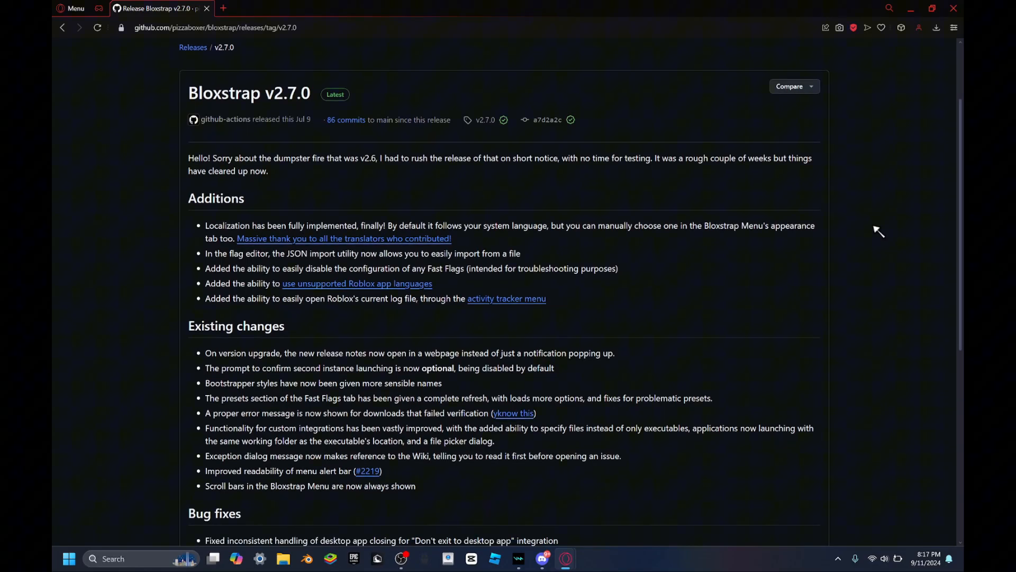
mouse_move(366, 101)
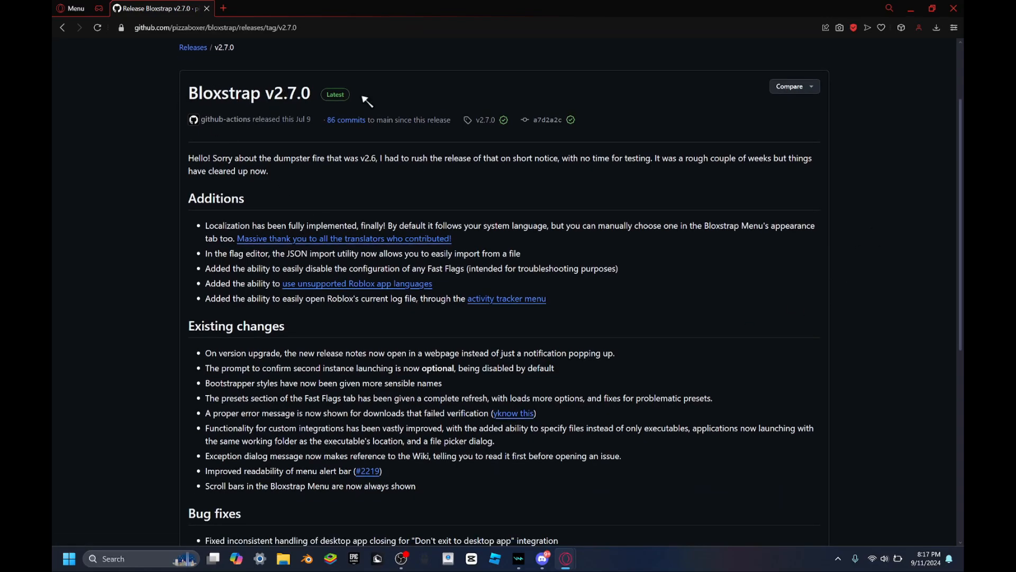
scroll("down", 3)
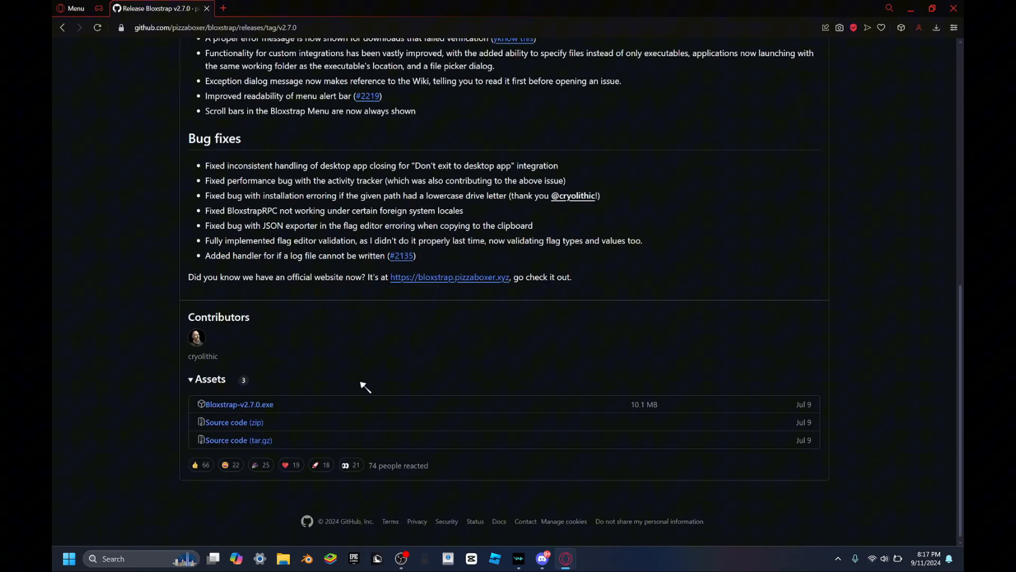
mouse_move(239, 403)
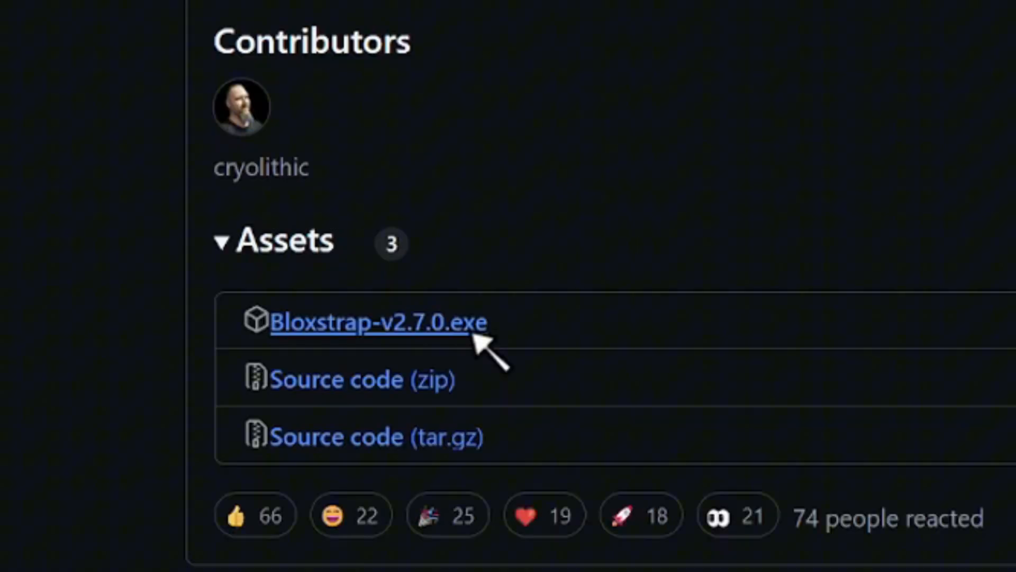
mouse_move(467, 333)
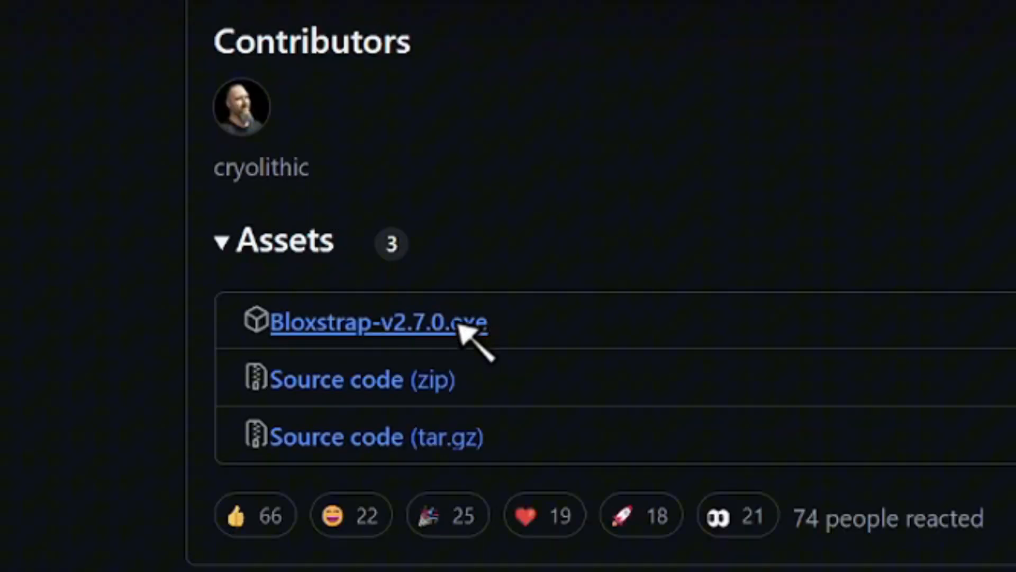
left_click(369, 323)
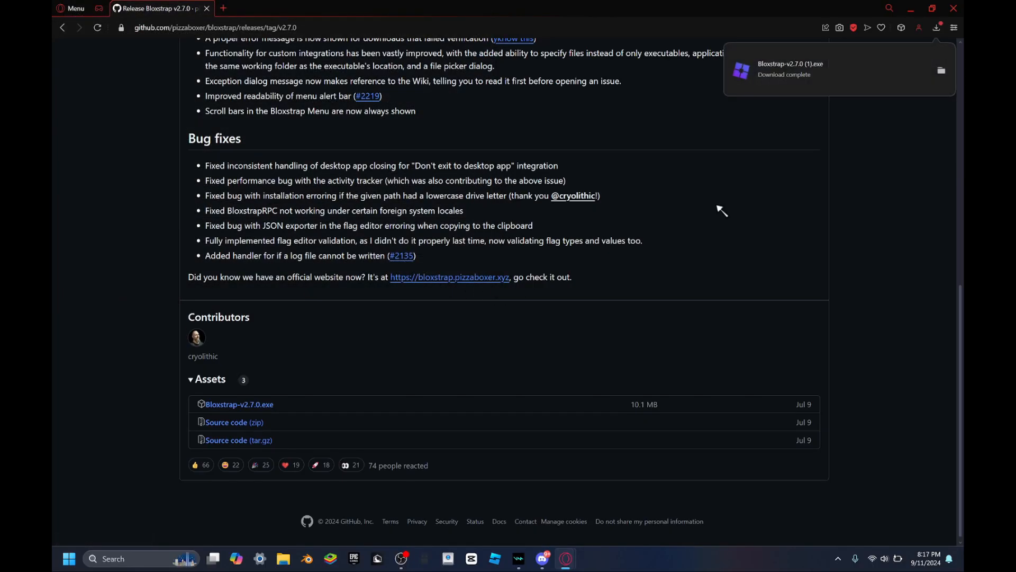
left_click(941, 70)
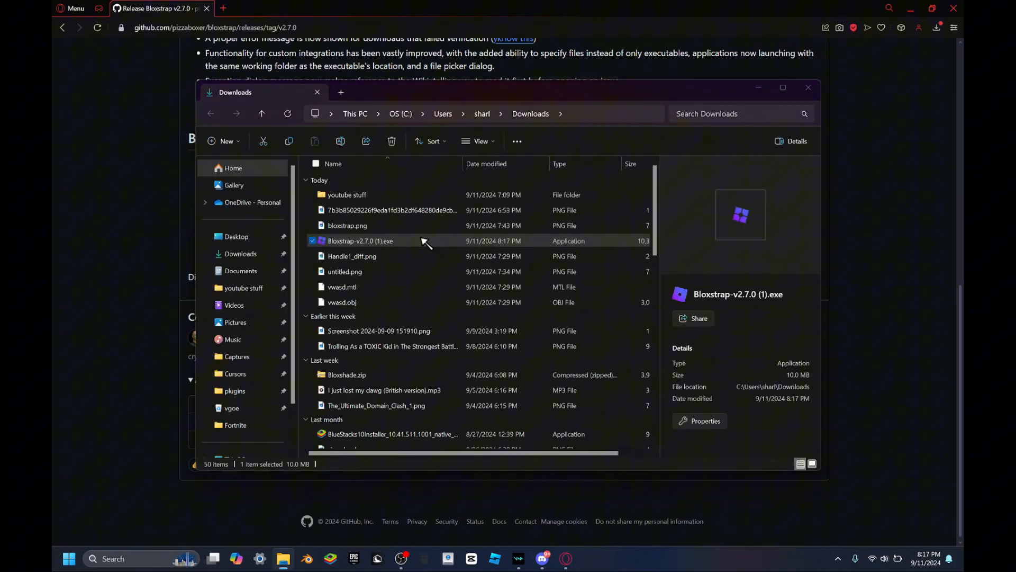
- Launch the downloaded installer and choose English (United States) as its language
double_click(361, 240)
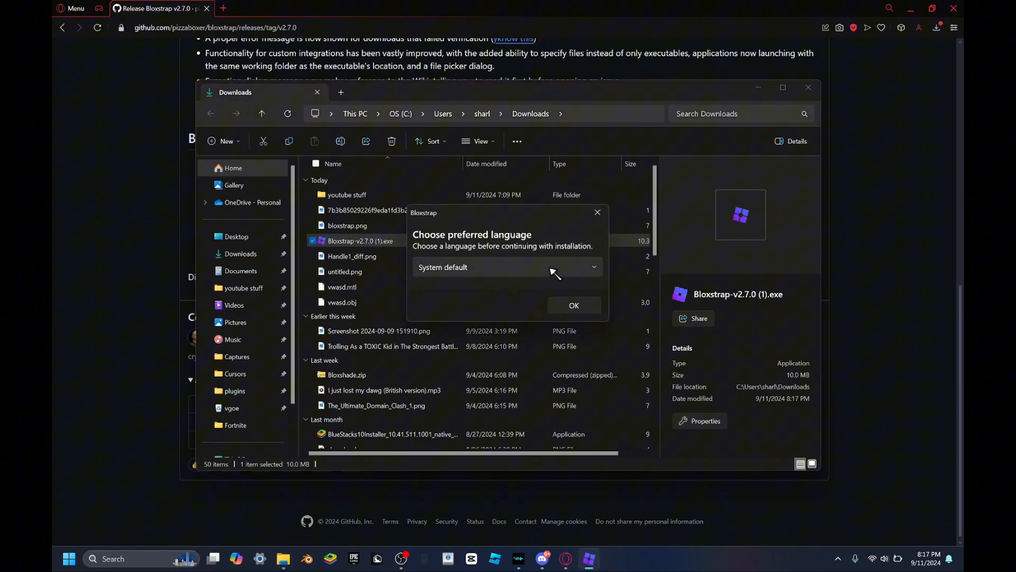
left_click(507, 267)
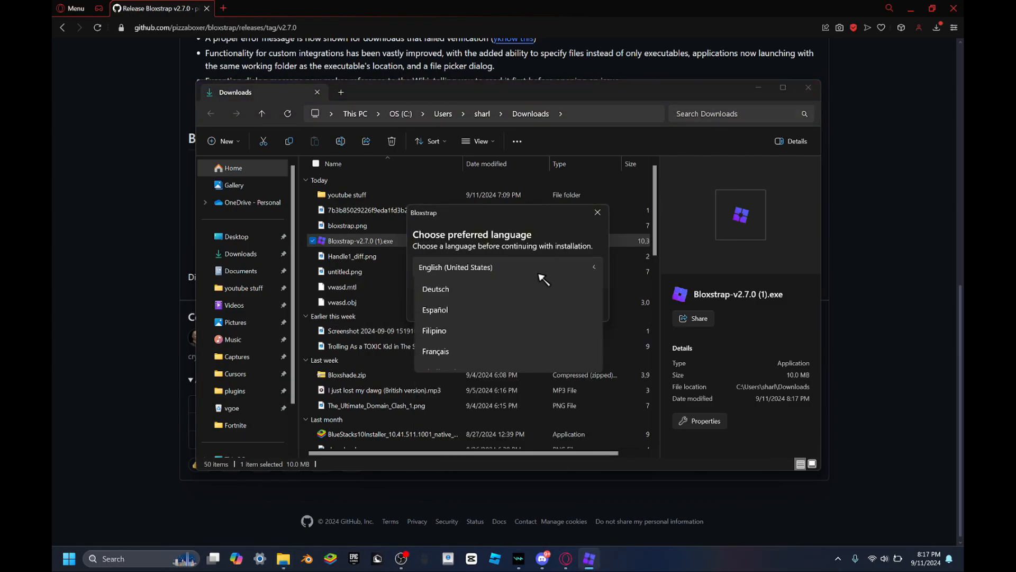
left_click(455, 266)
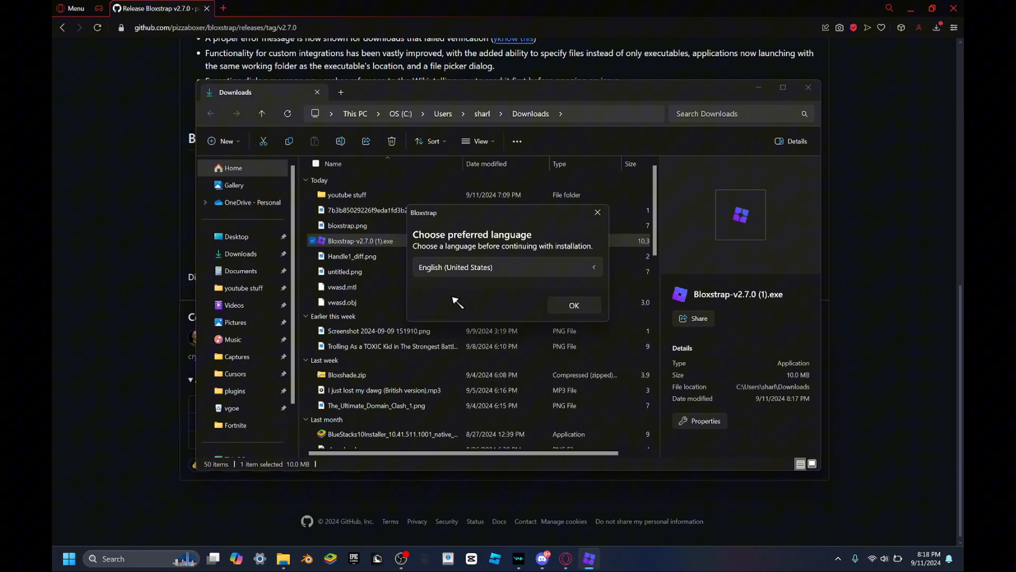
left_click(506, 267)
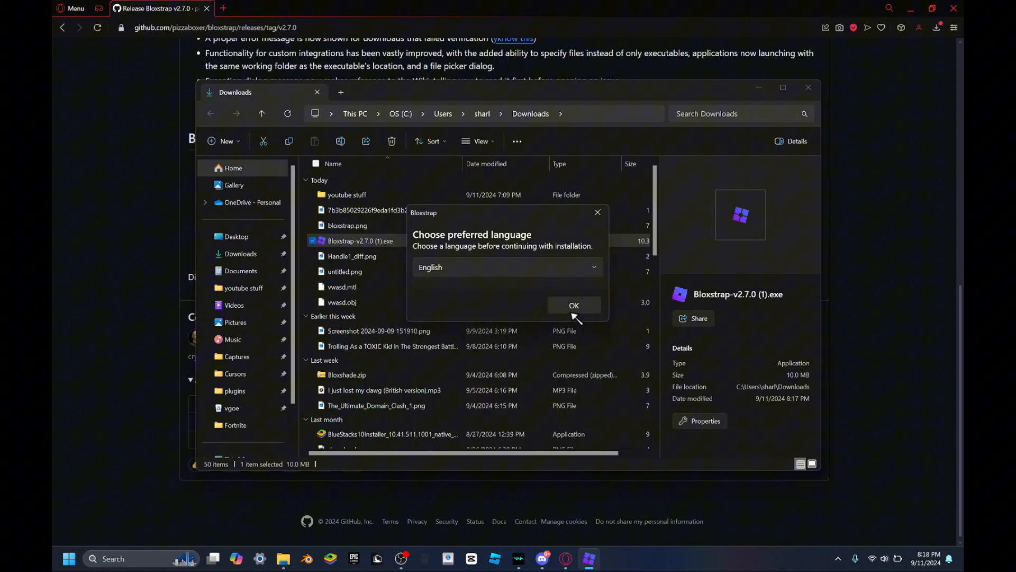
- Confirm the language, then in Mods set MinecraftRegular-8mg3.otf from Downloads as the custom font
left_click(573, 305)
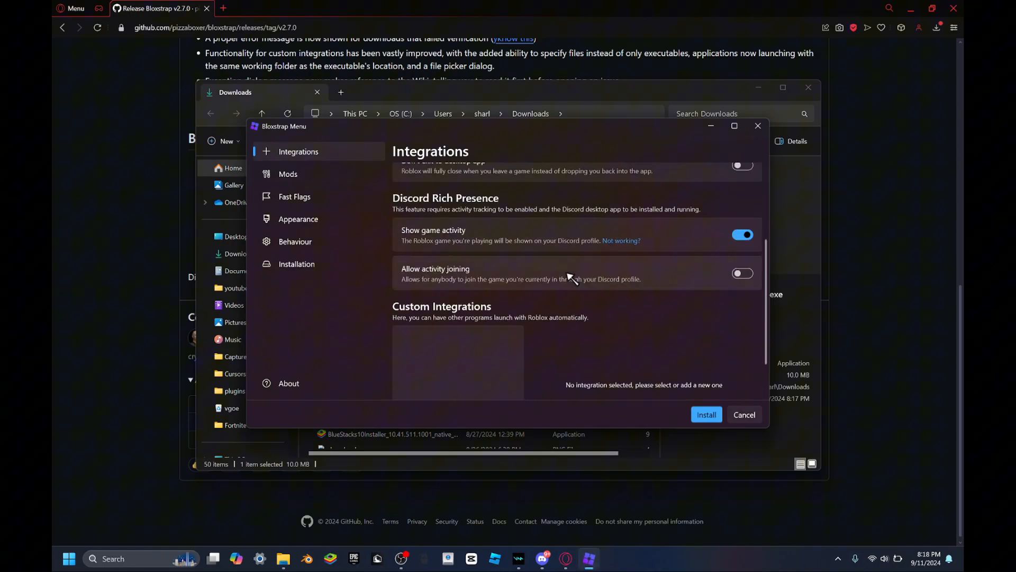
left_click(288, 173)
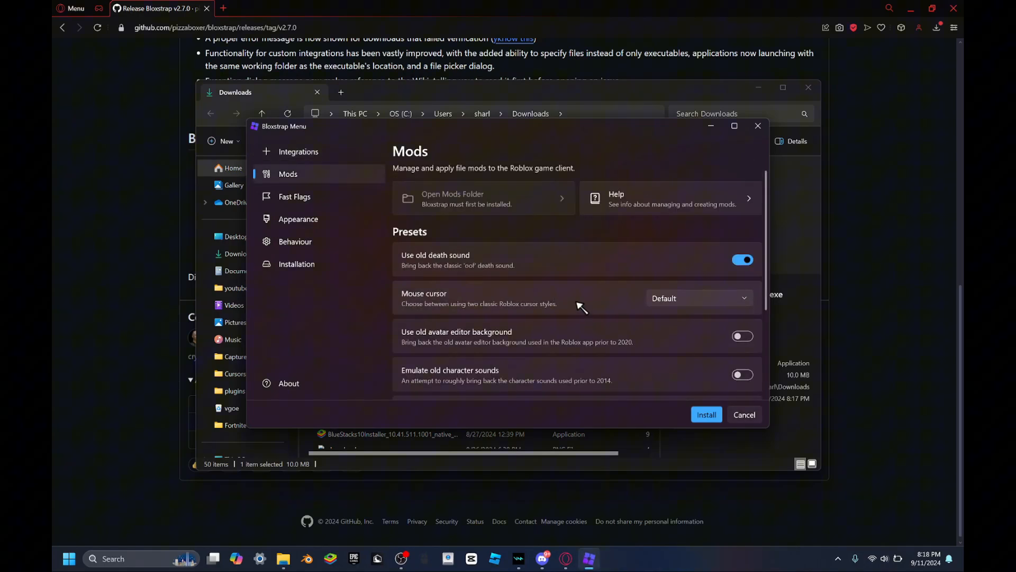
mouse_move(541, 258)
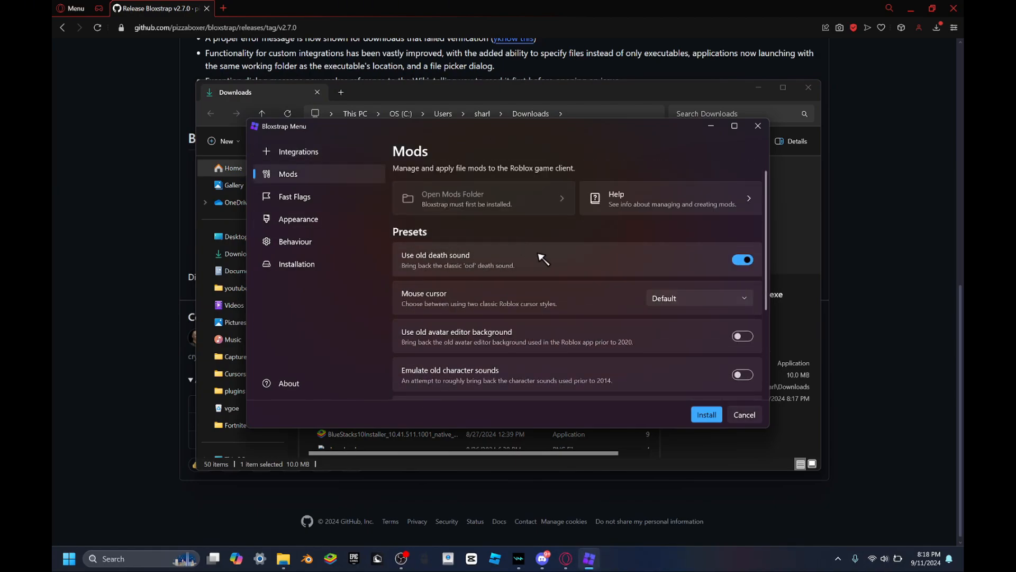
scroll("down", 3)
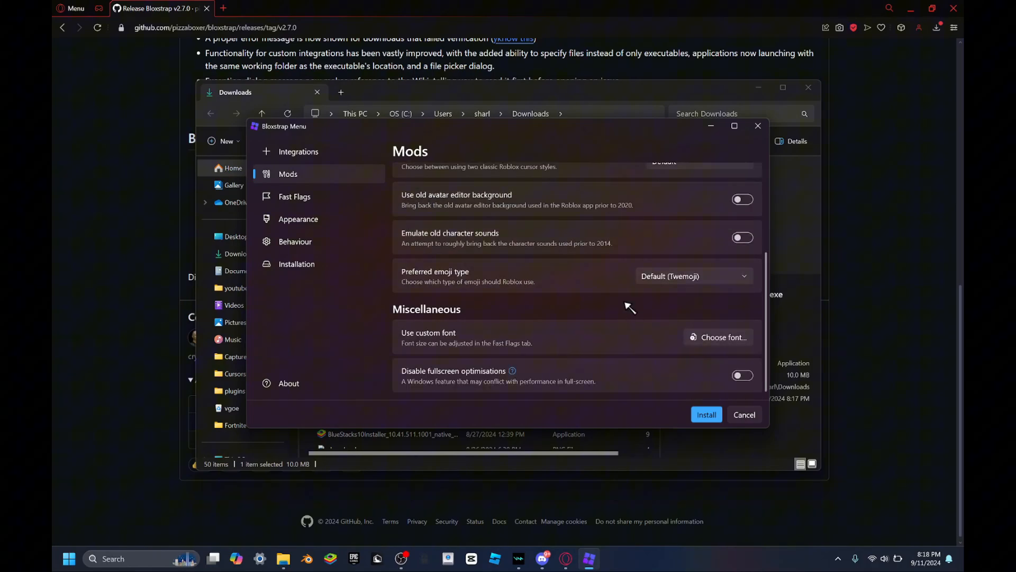
mouse_move(649, 318)
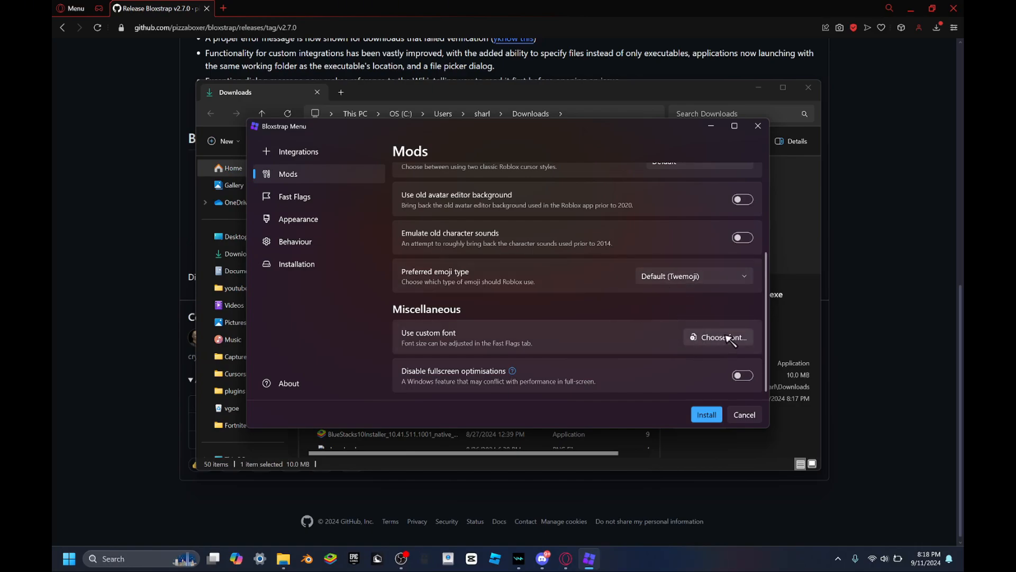
left_click(723, 337)
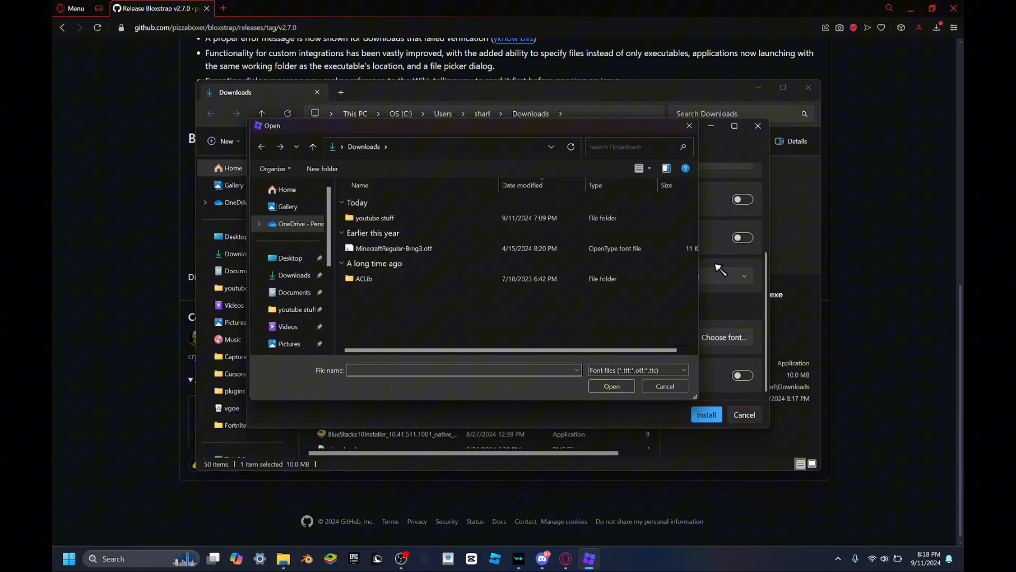
left_click(394, 248)
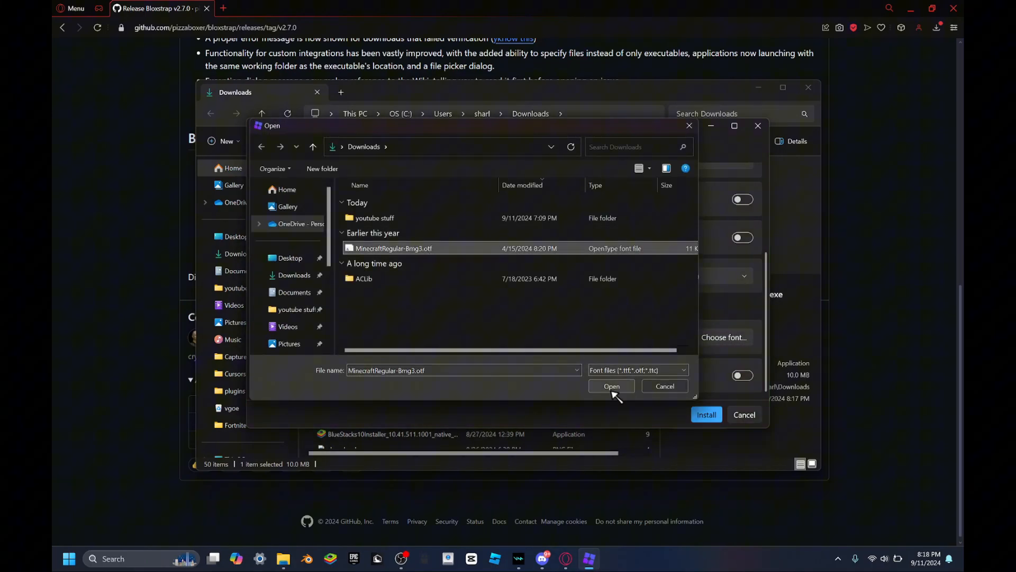
left_click(610, 385)
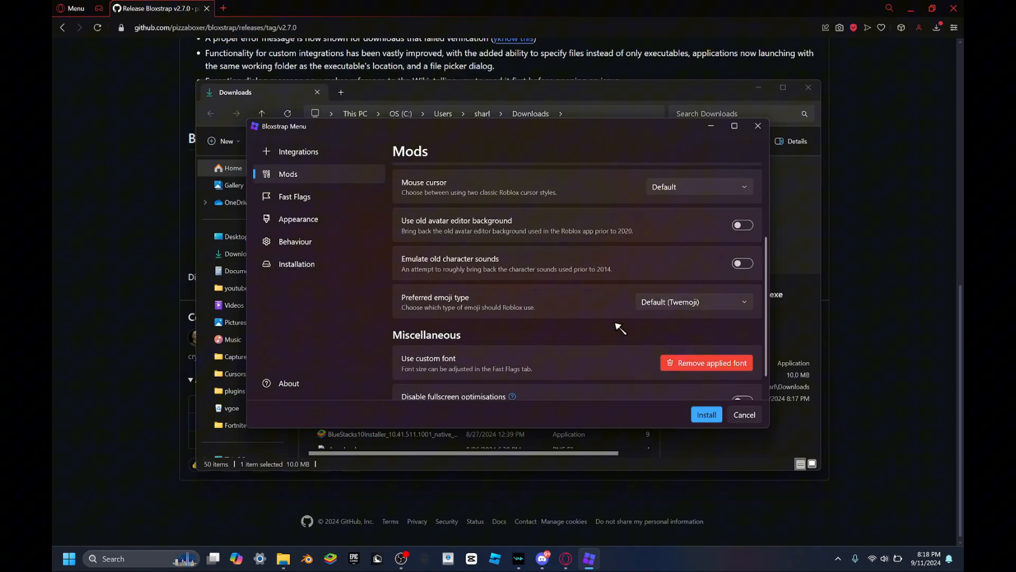
- Set the Mouse cursor preset to 2006 (Cartoony)
scroll("down", 3)
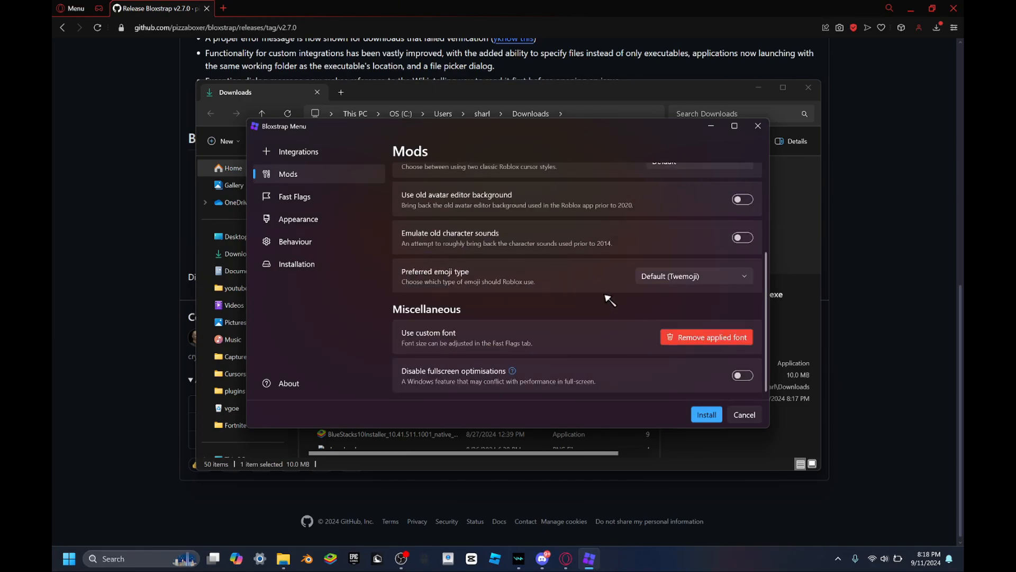
scroll("up", 3)
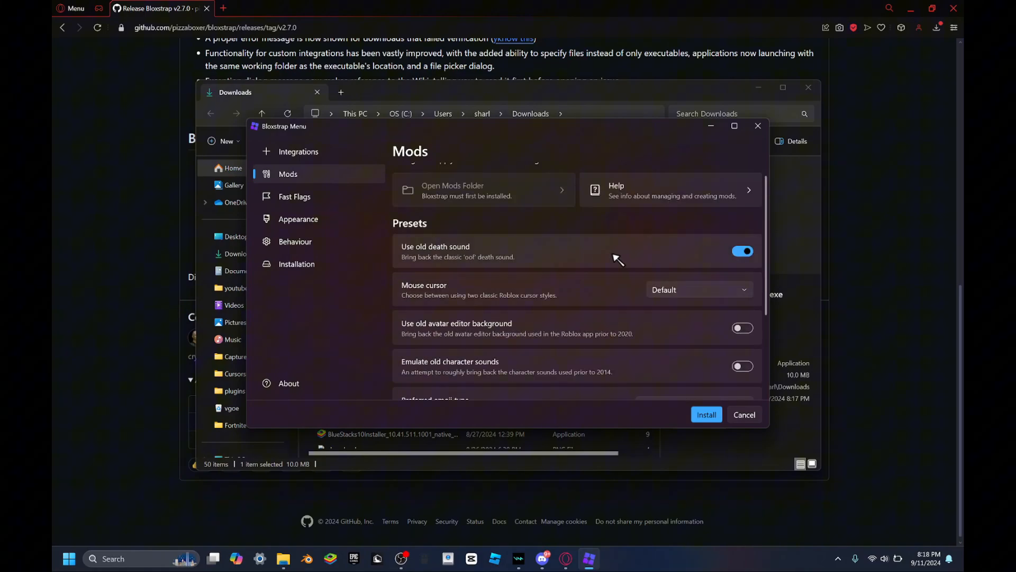
mouse_move(446, 262)
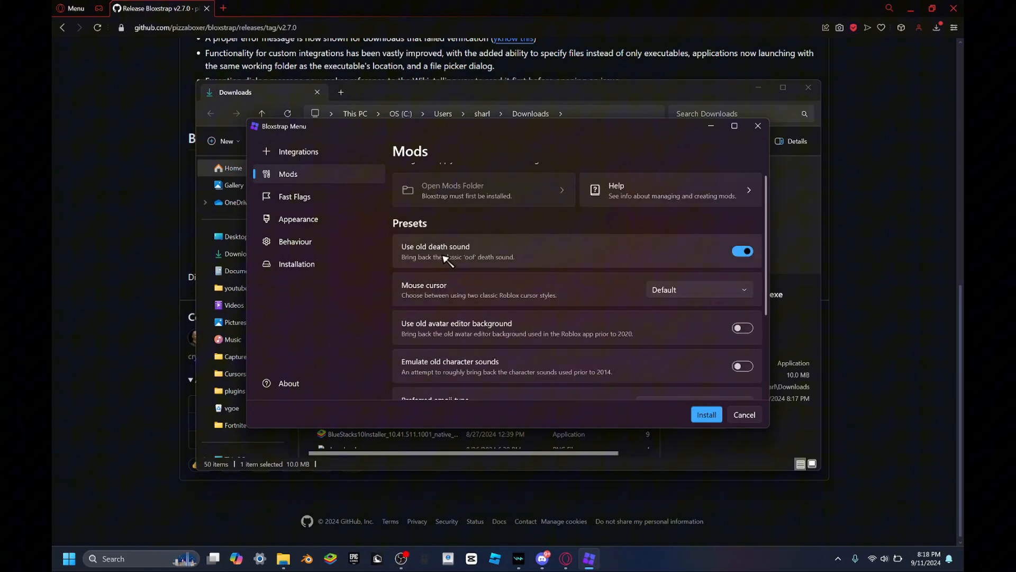
scroll("down", 3)
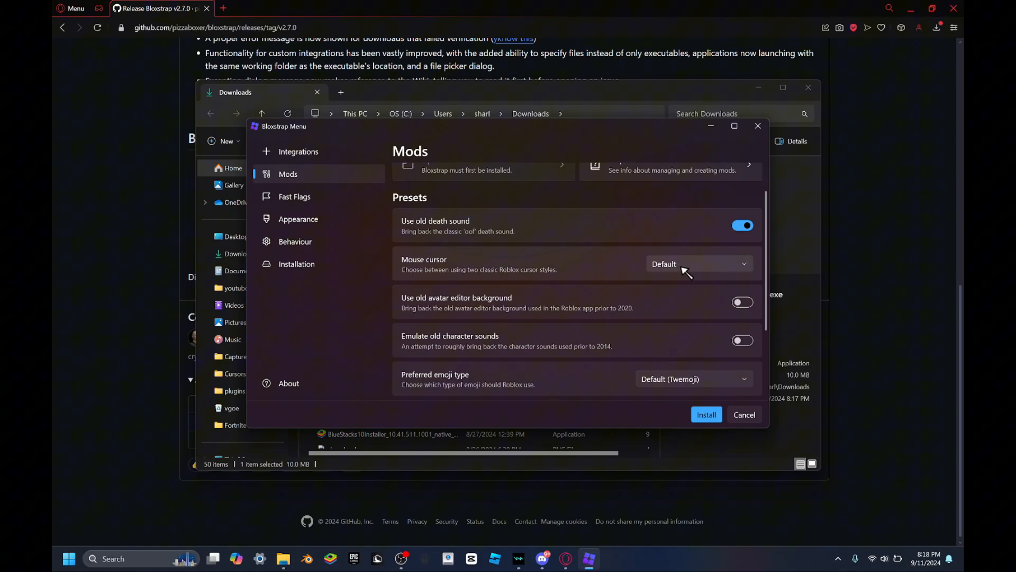
left_click(697, 264)
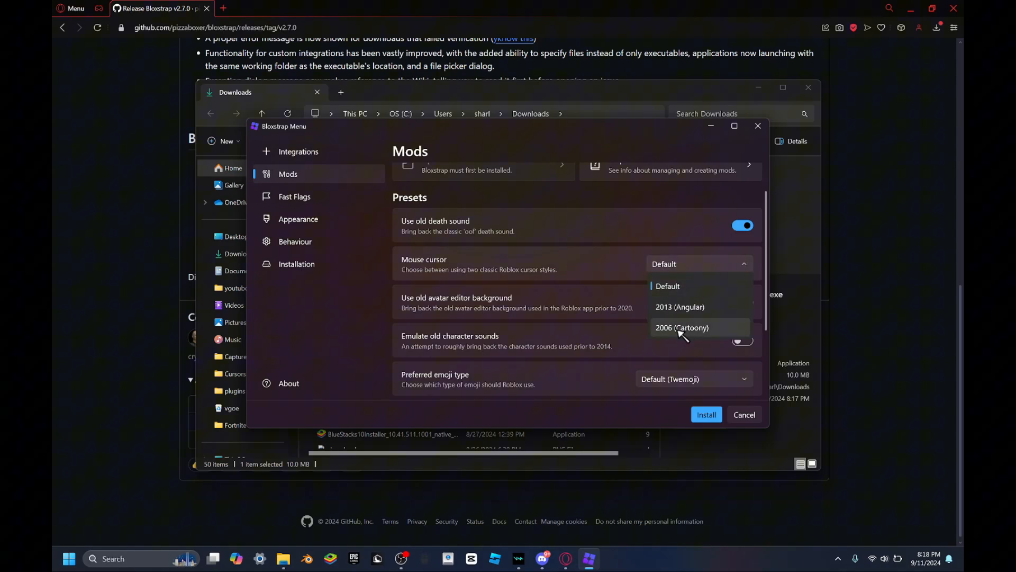
left_click(682, 328)
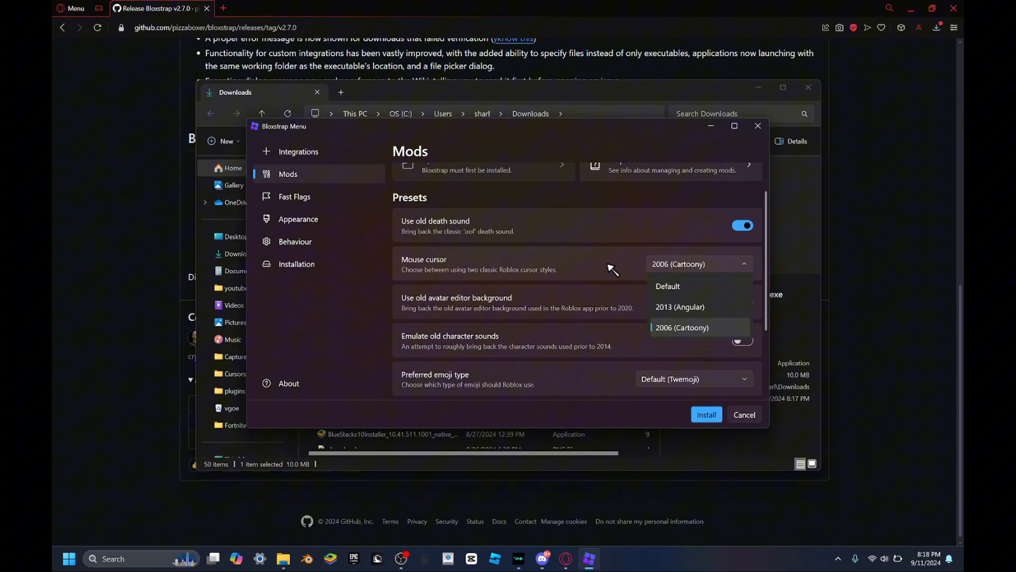
mouse_move(809, 345)
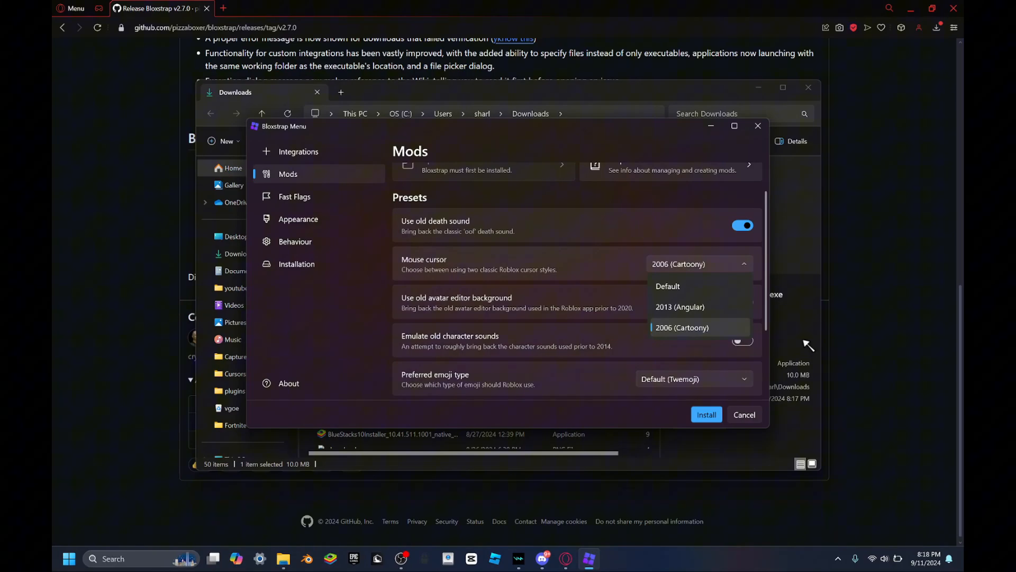
left_click(682, 327)
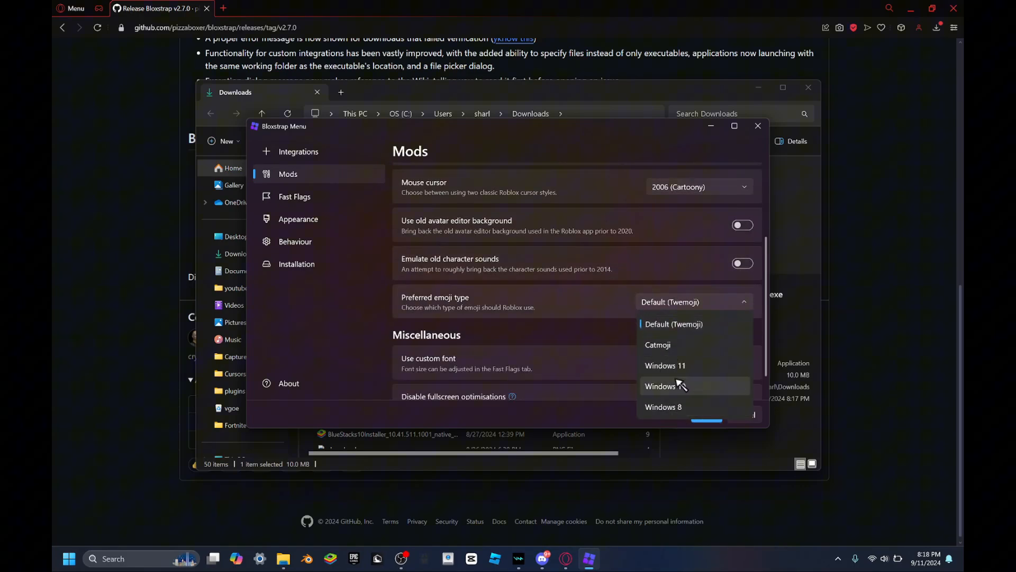
left_click(294, 197)
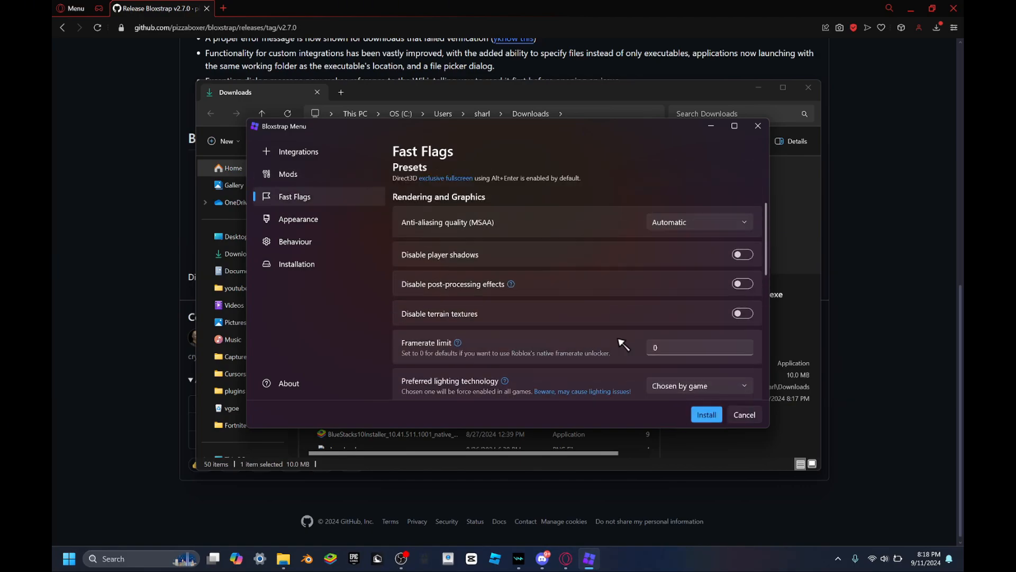
left_click(299, 218)
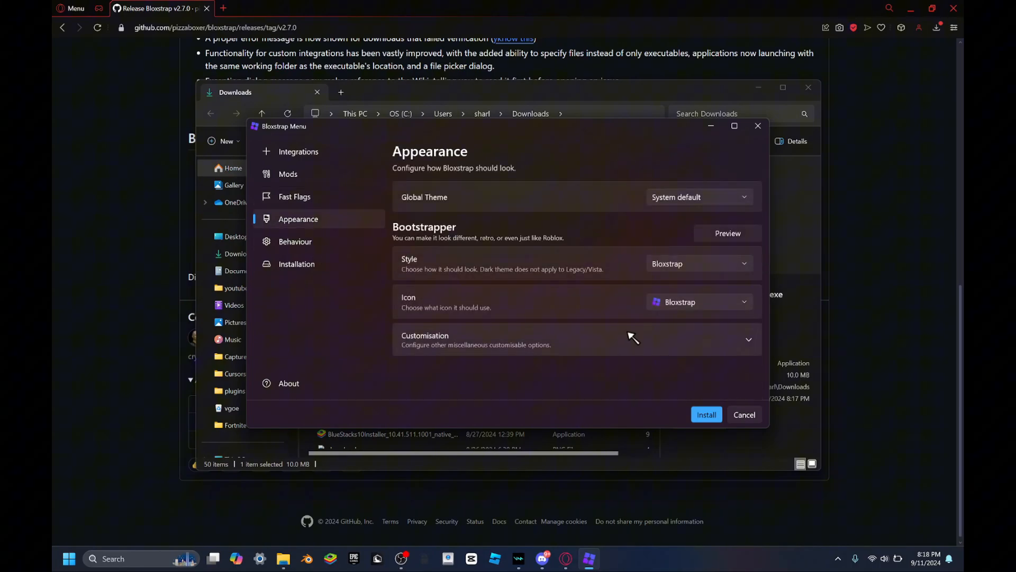
left_click(288, 174)
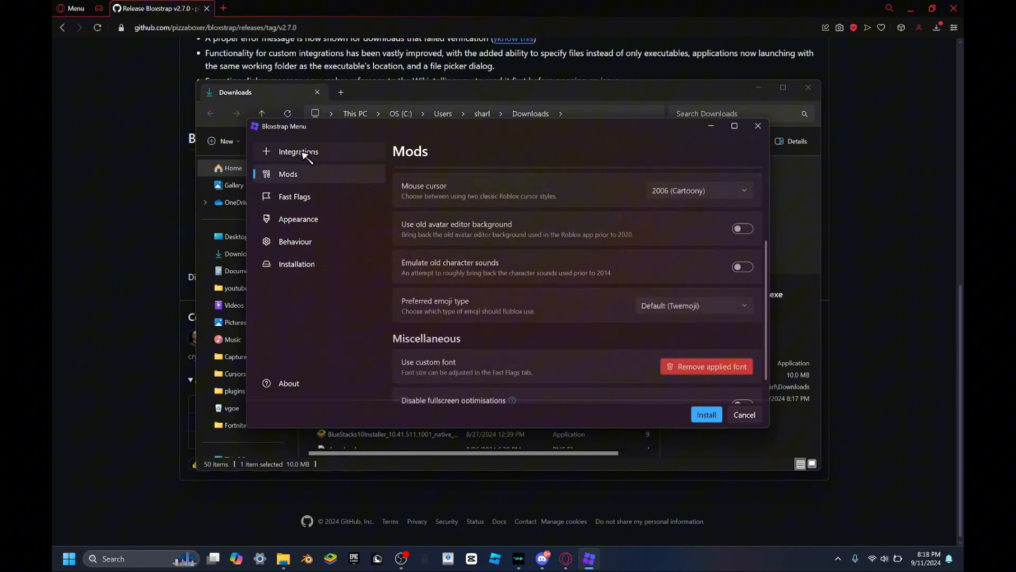
scroll("up", 3)
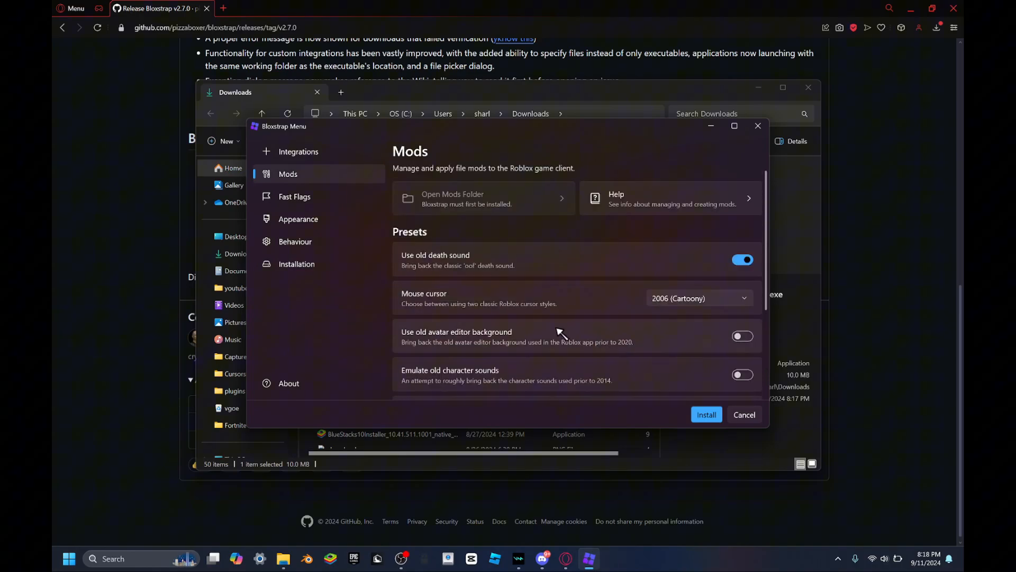
scroll("down", 3)
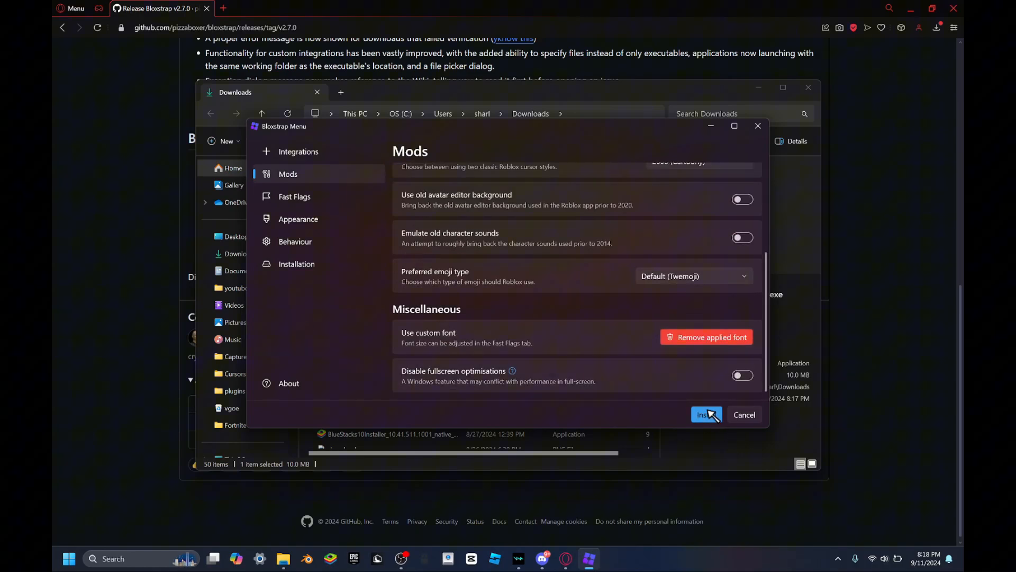
scroll("up", 3)
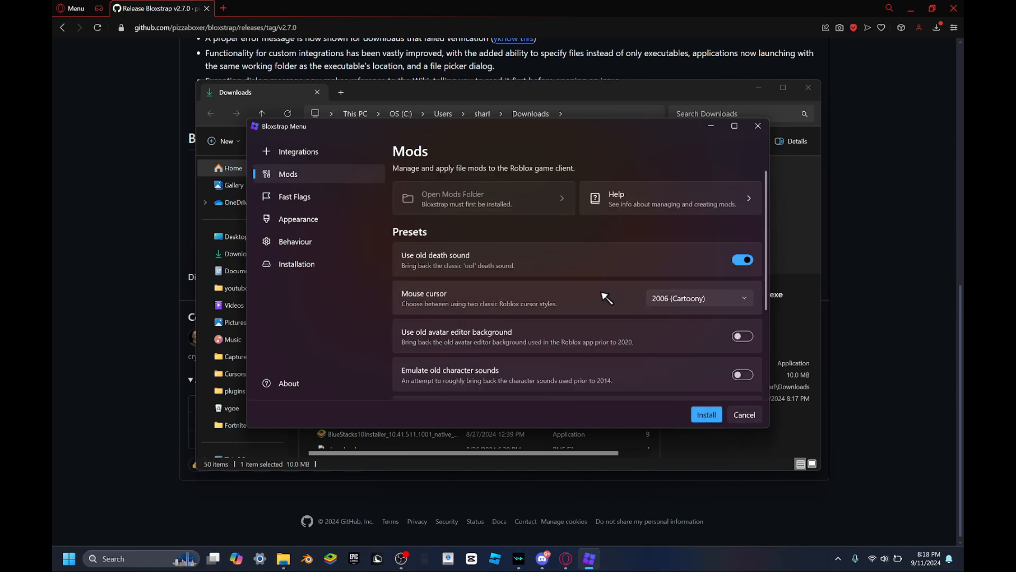
- Install Bloxstrap with these settings, confirming the Before you install notice
left_click(706, 414)
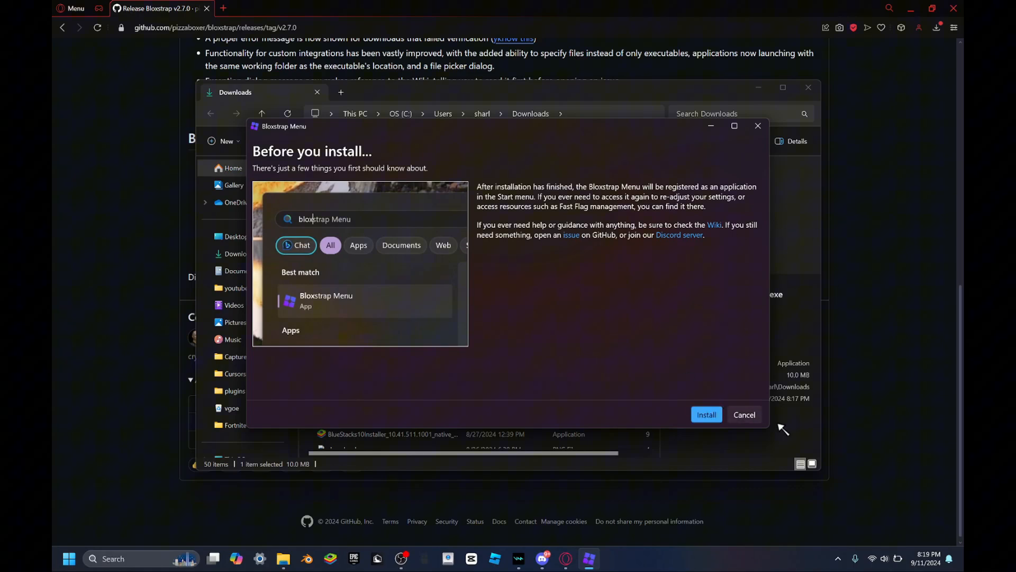
left_click(706, 414)
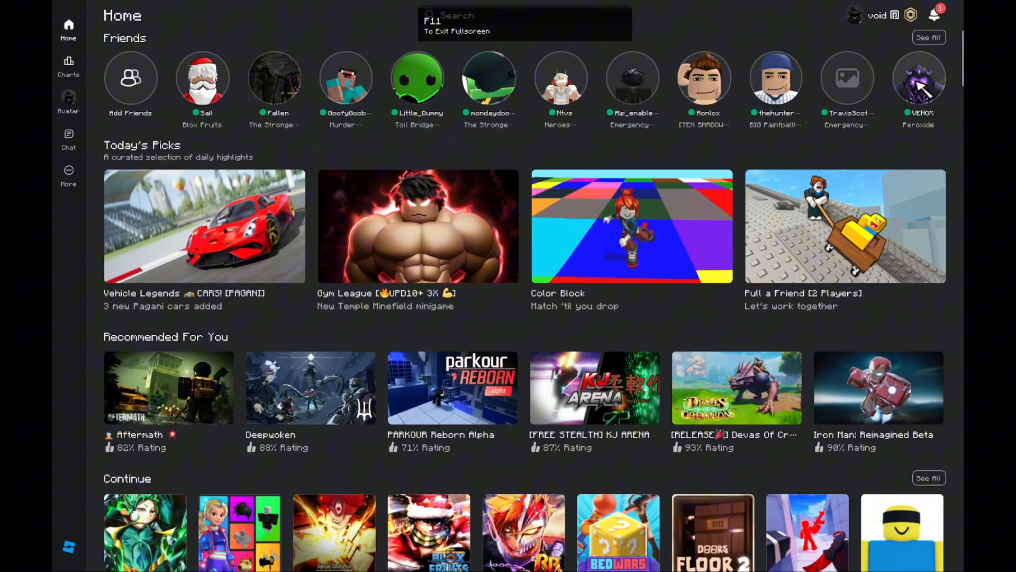
- View the Avatar marketplace in the Minecraft font, then return Home
left_click(68, 101)
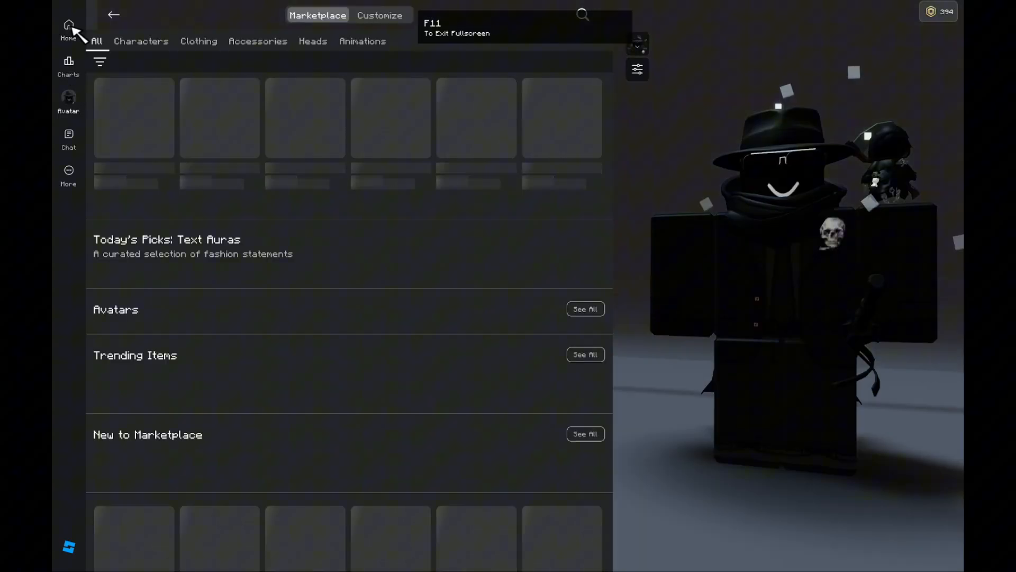
left_click(67, 30)
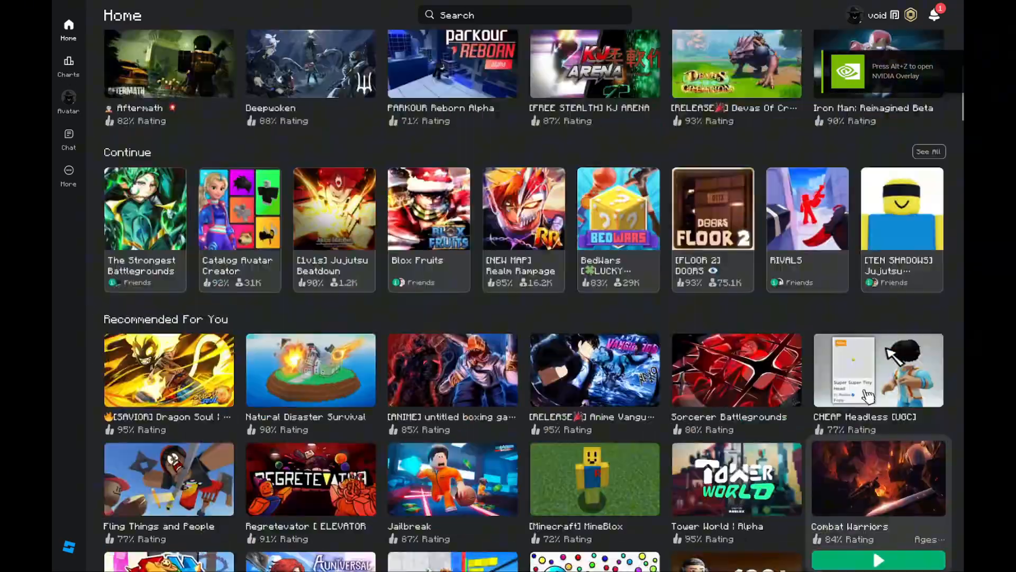